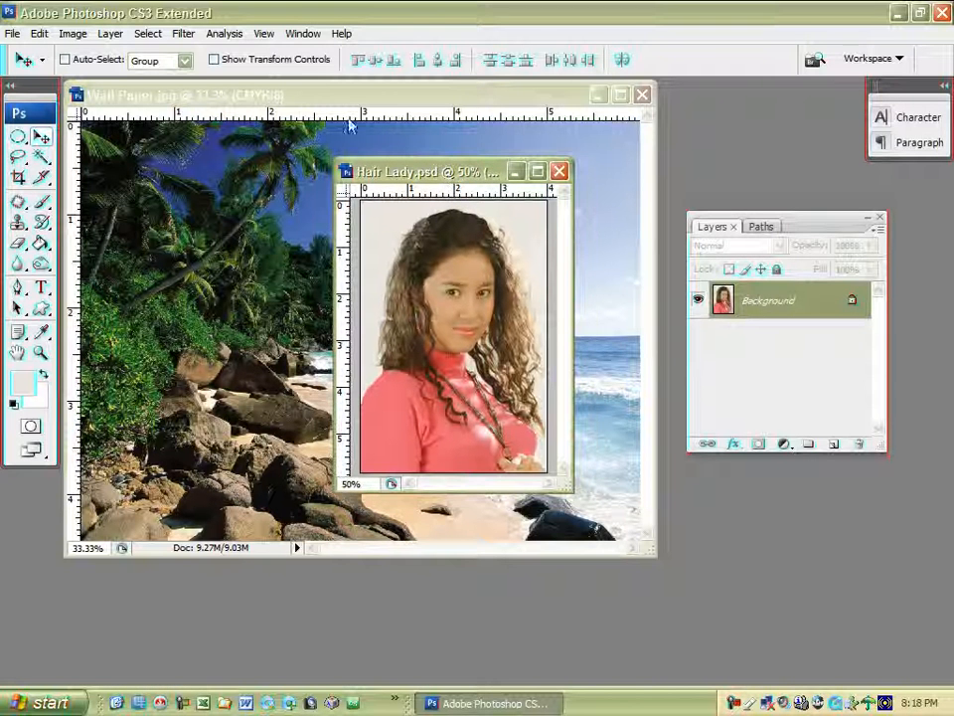
Open the Filter menu to reach Extract
click(183, 33)
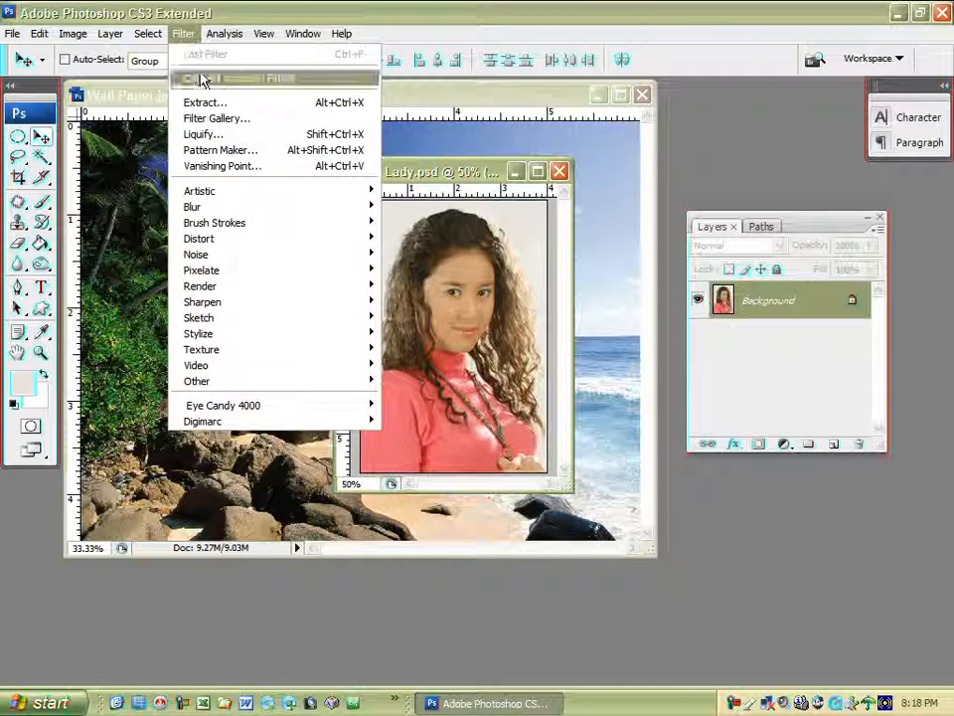
mouse_move(203, 102)
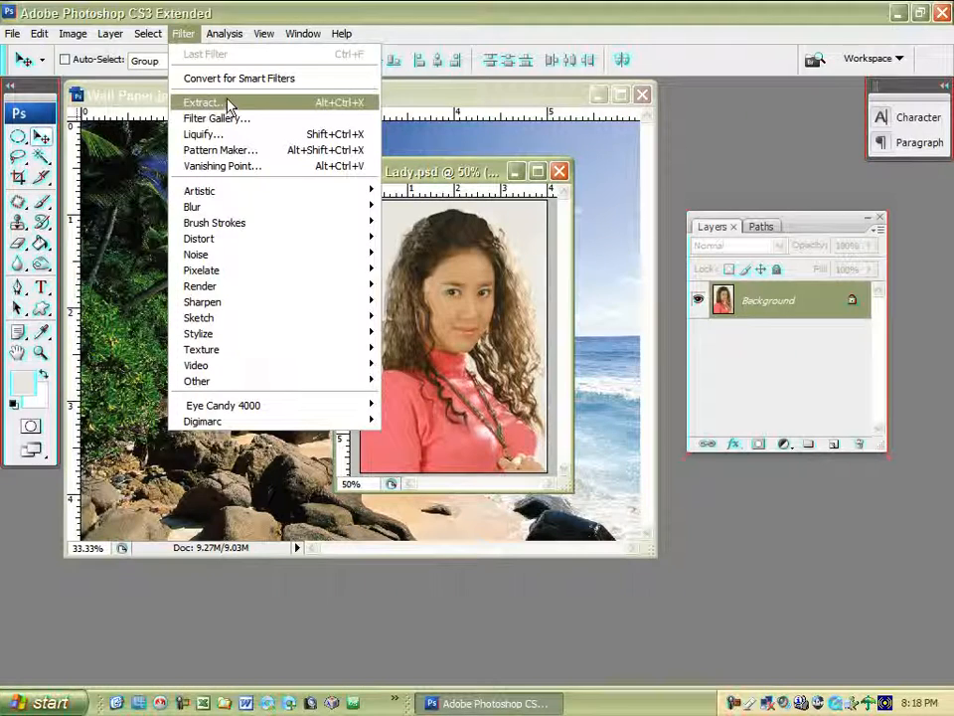
Open Filter > Extract on the portrait and raise the highlighter brush size to 30
click(201, 102)
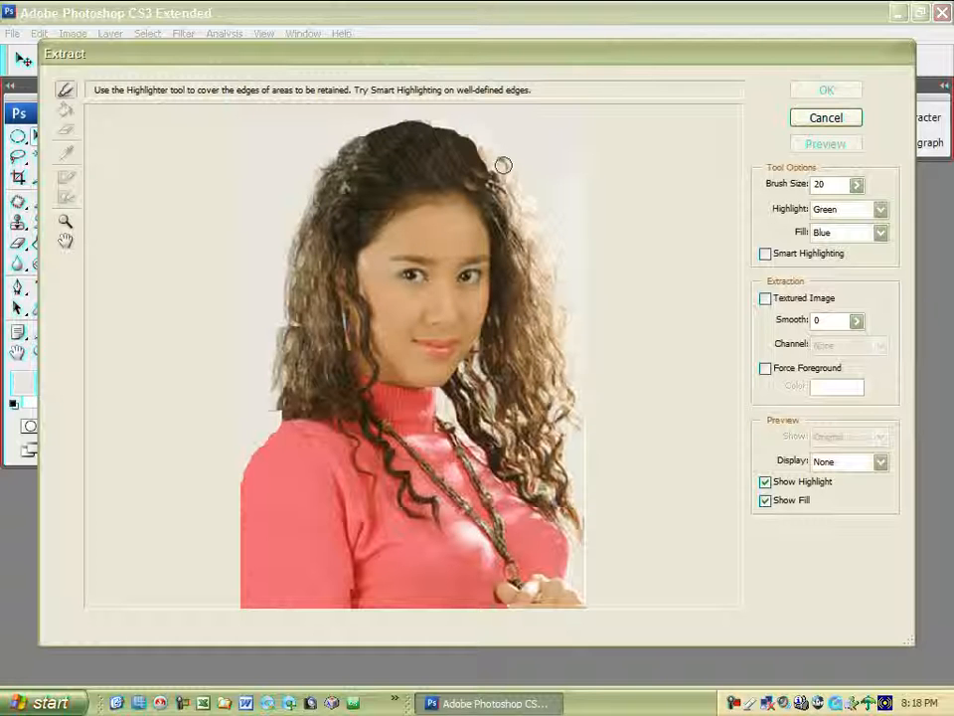
click(856, 180)
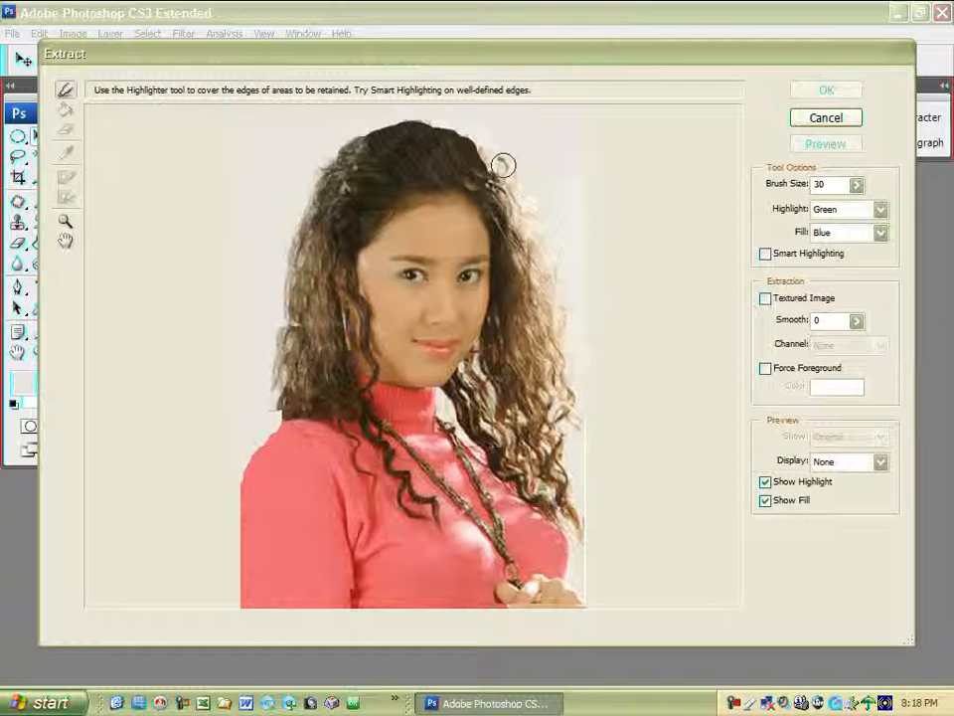
mouse_move(66, 89)
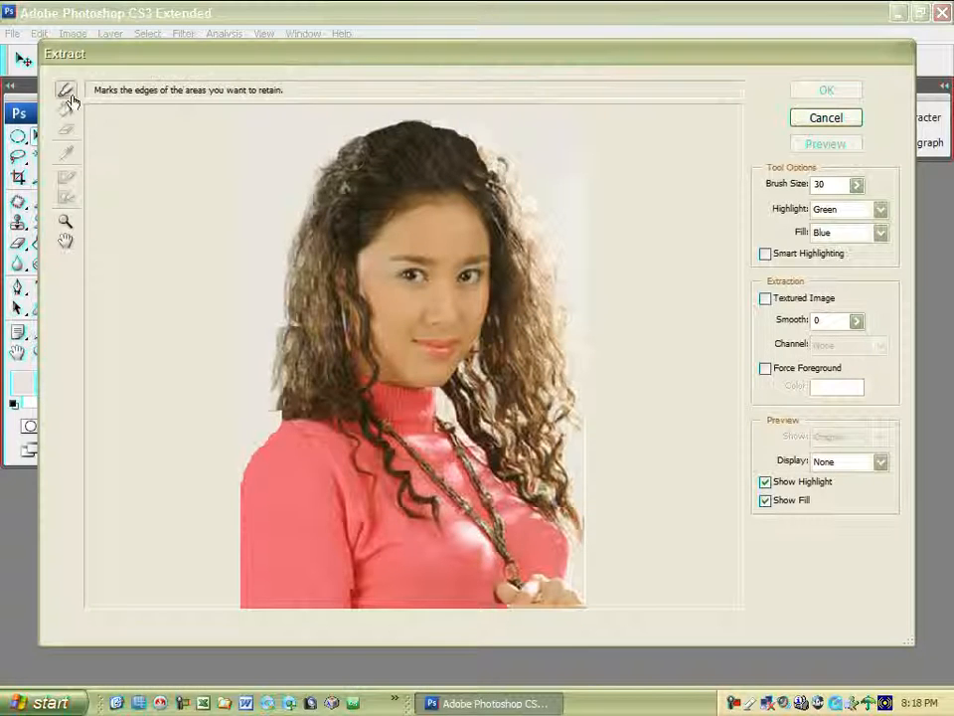
mouse_move(66, 91)
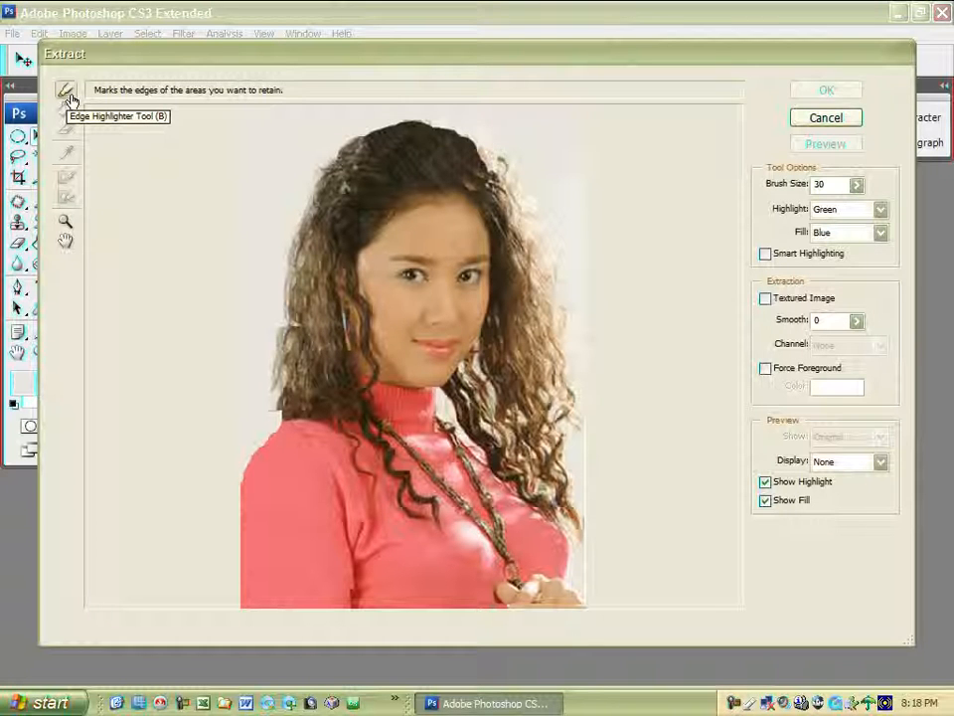
mouse_move(655, 177)
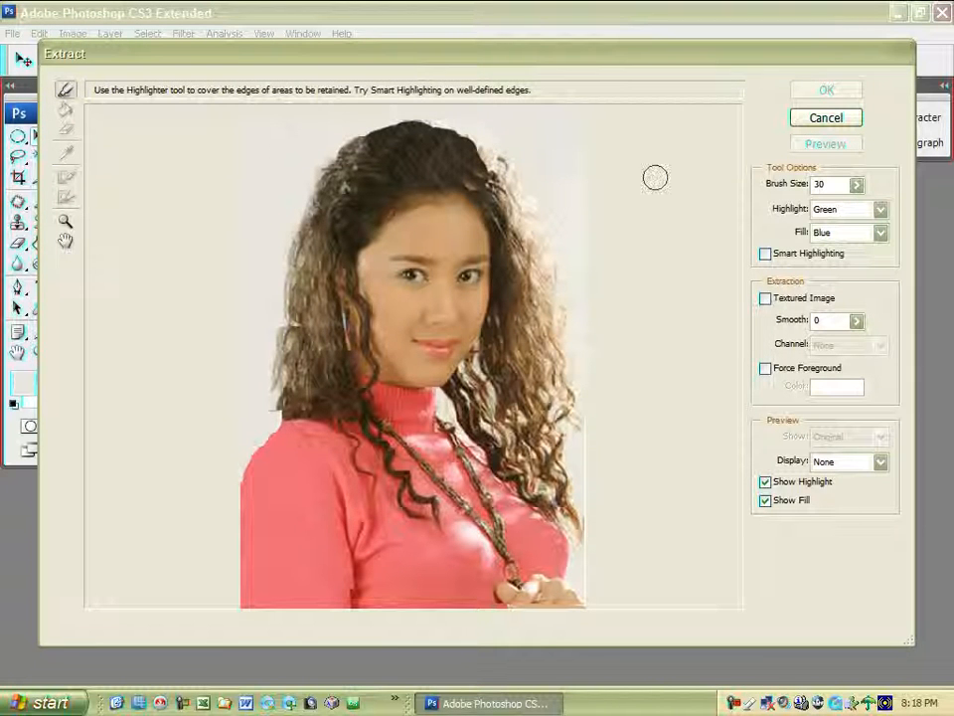
mouse_move(648, 181)
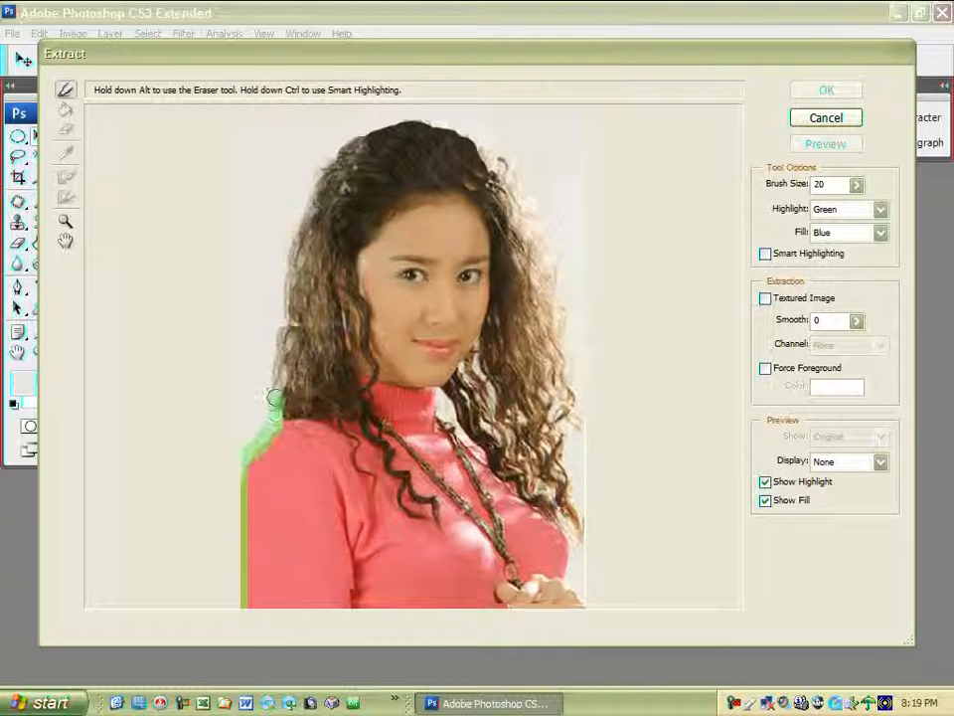
Highlight up the left hair, across the head, down the right side and right shoulder
drag(270, 398, 323, 167)
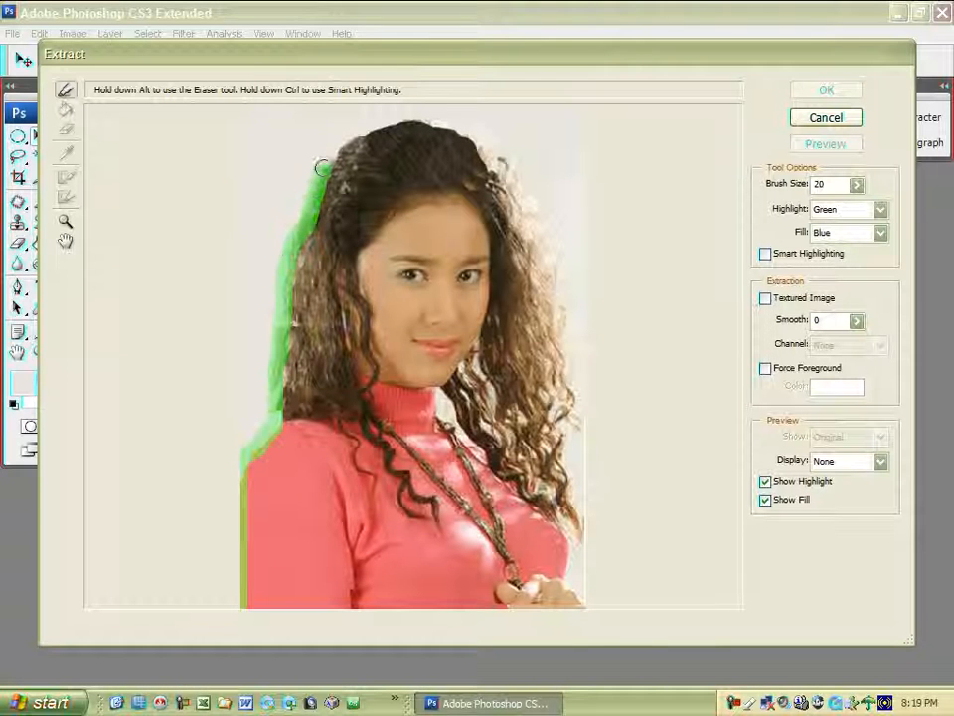
drag(323, 167, 482, 139)
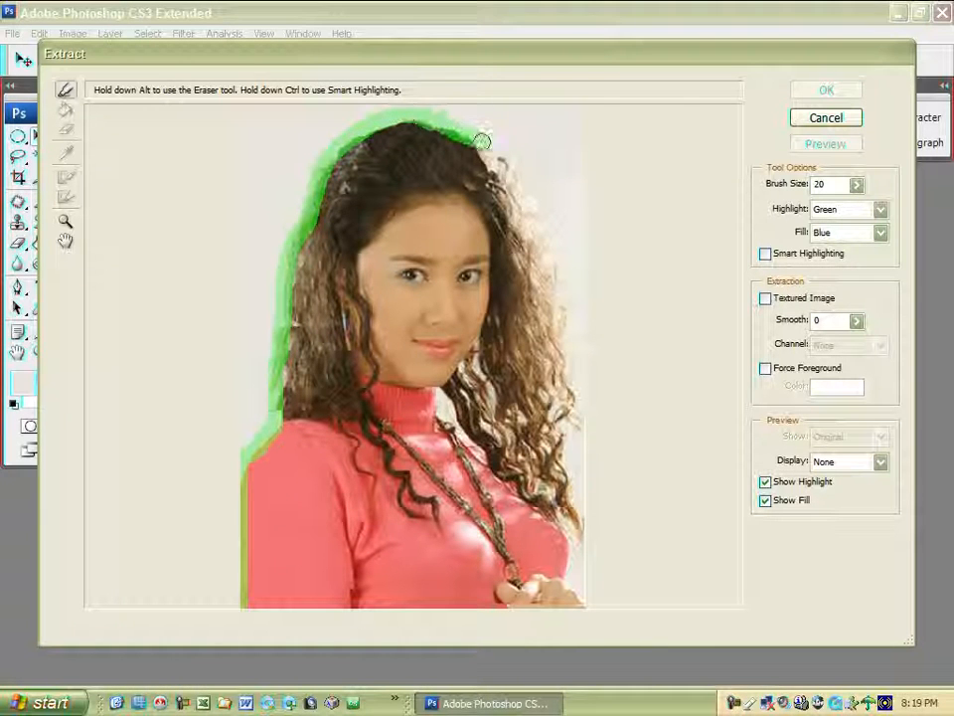
drag(482, 139, 574, 426)
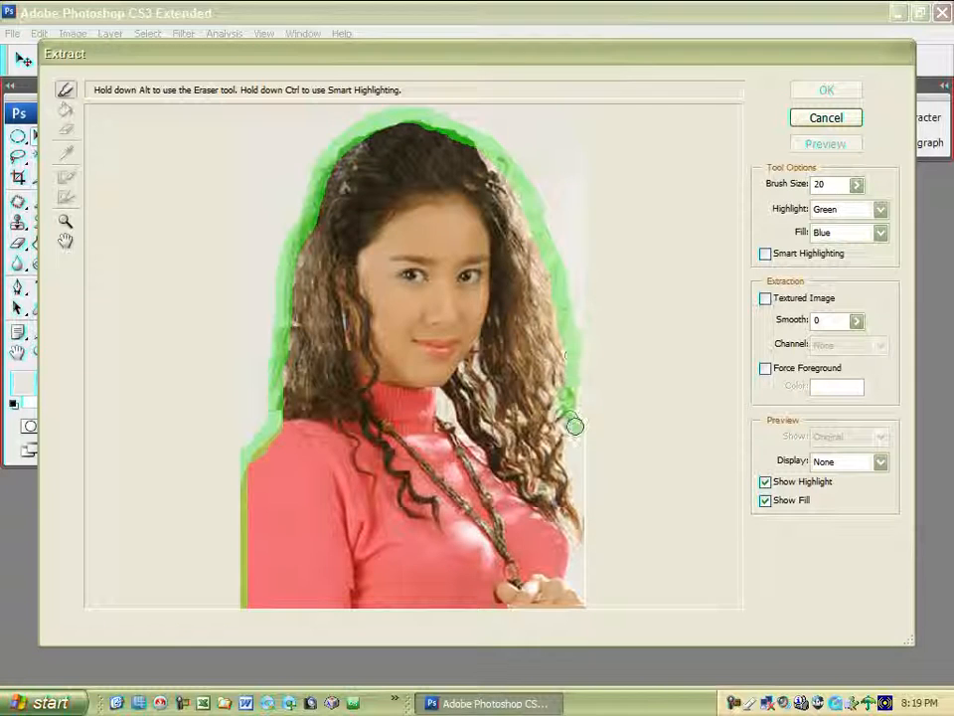
drag(575, 425, 581, 589)
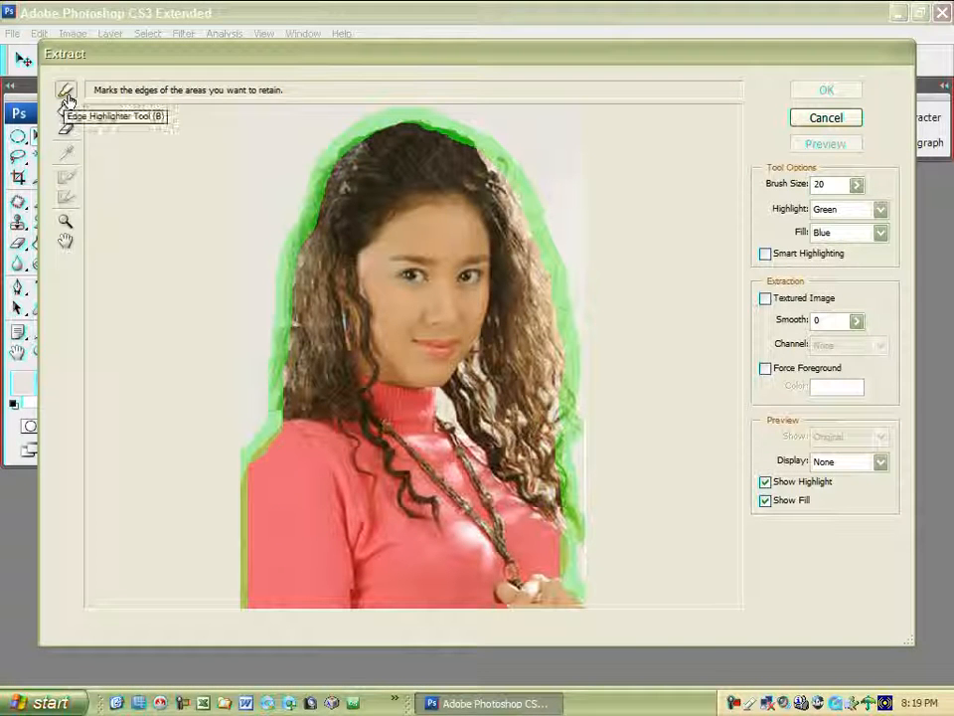
mouse_move(65, 110)
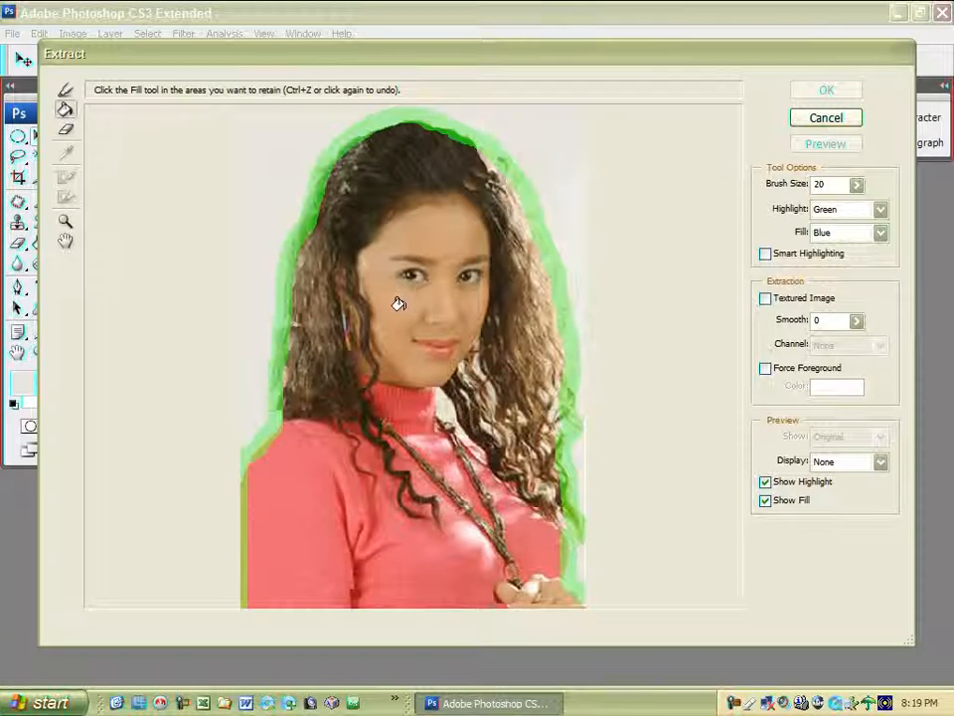
Fill the traced outline and preview the woman on a transparent background
click(825, 143)
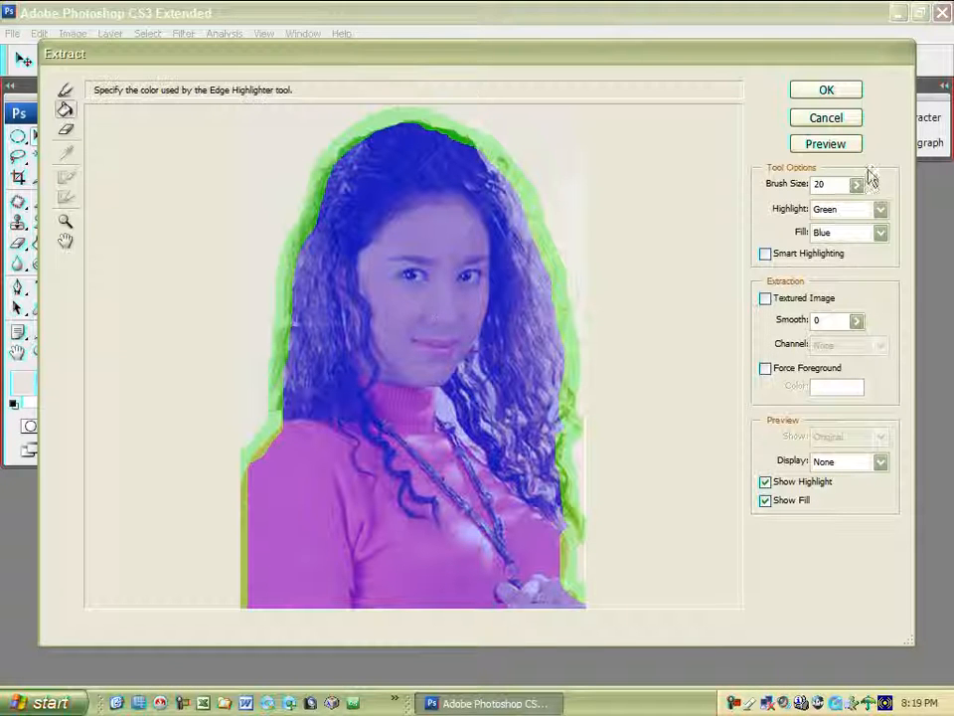
click(825, 143)
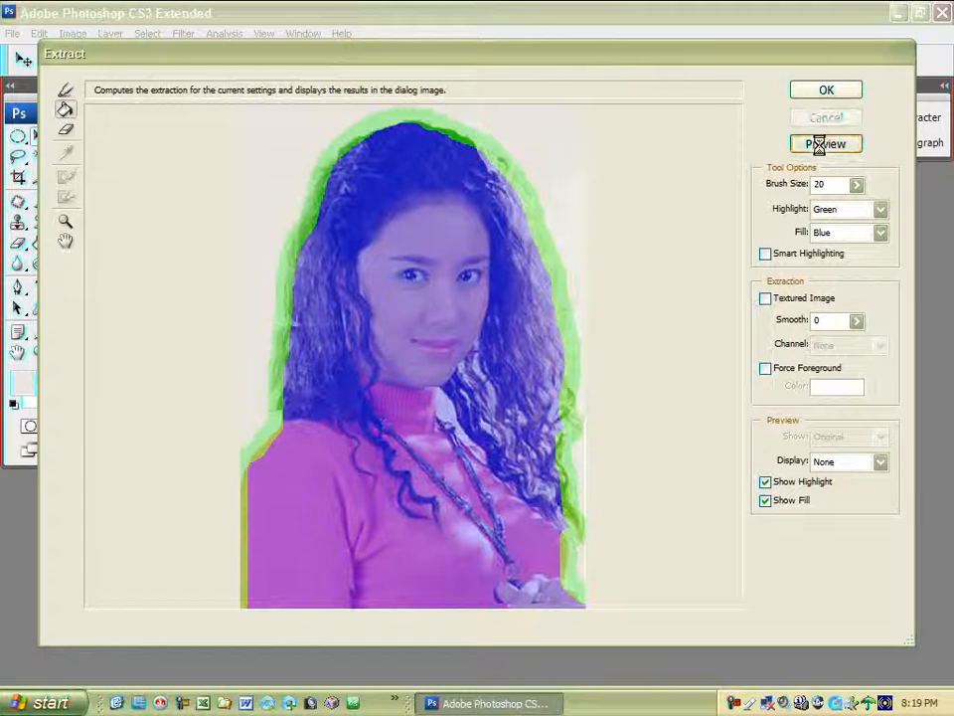
click(826, 143)
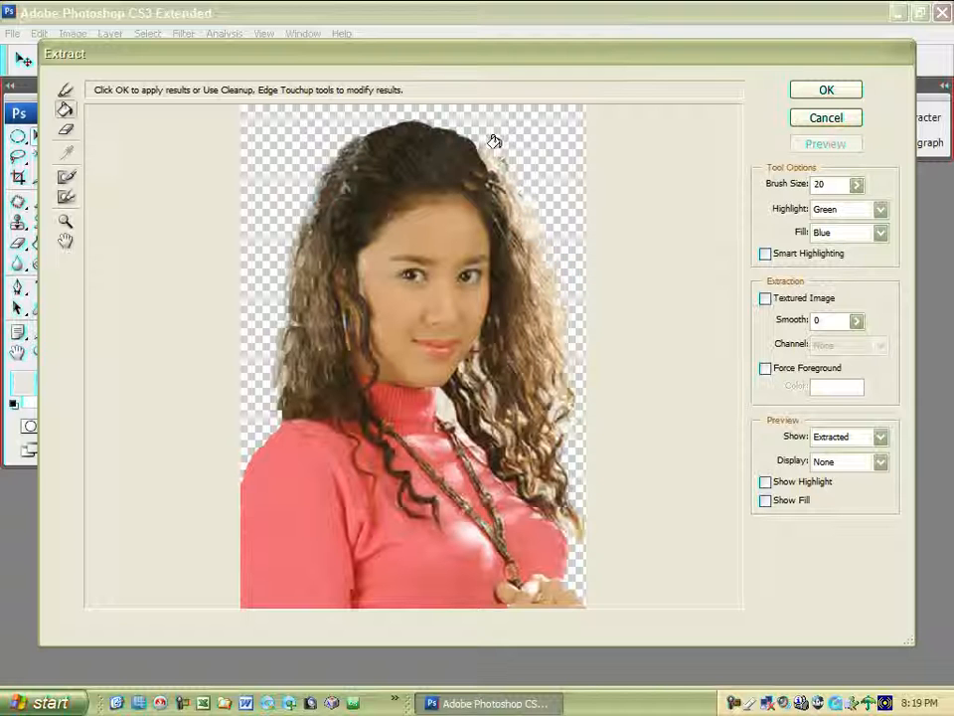
mouse_move(532, 126)
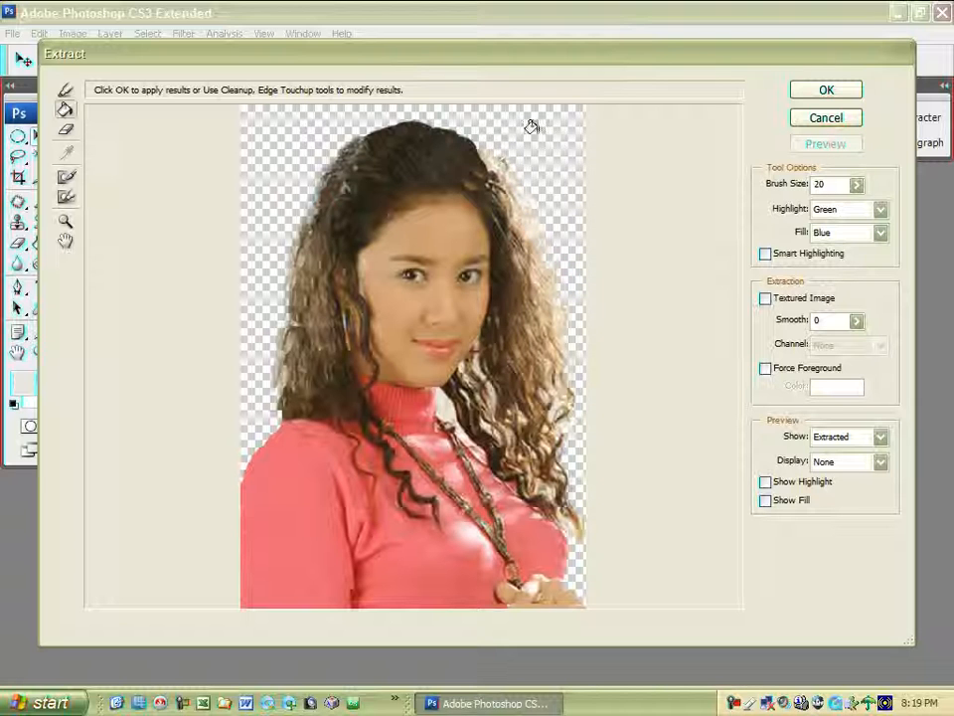
mouse_move(826, 89)
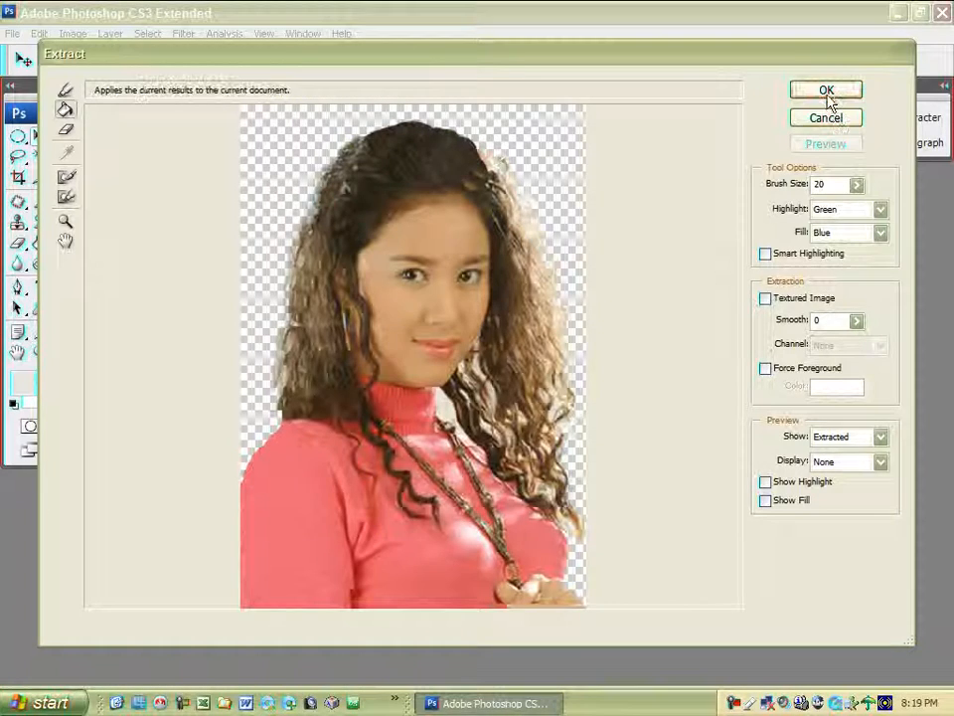
Apply the extraction and drag the cut-out woman into the wallpaper's lower left
click(826, 89)
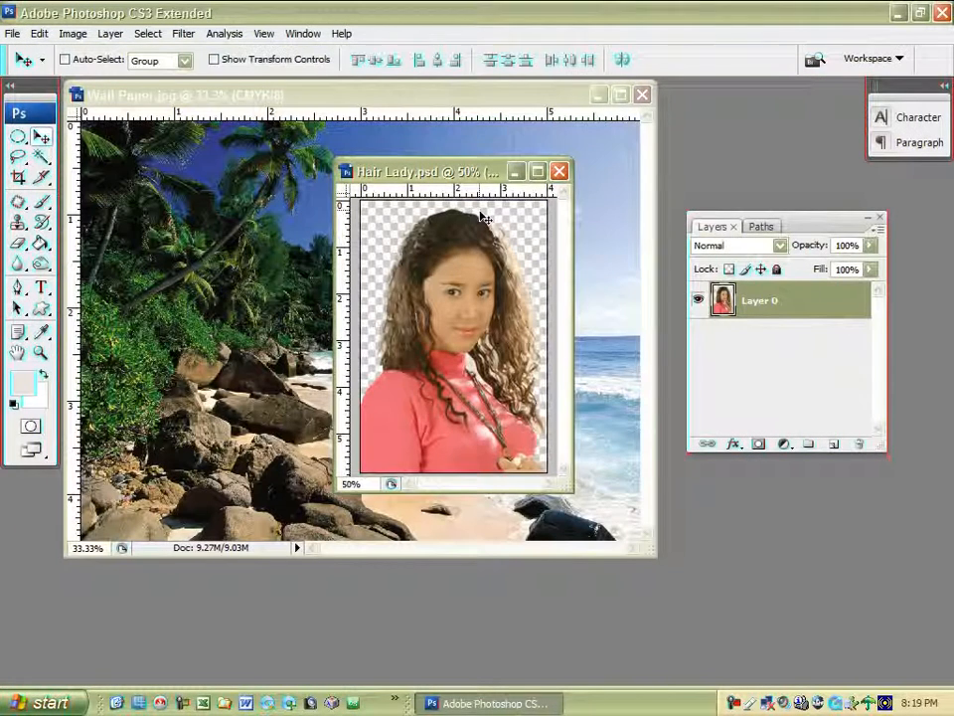
drag(428, 171, 462, 173)
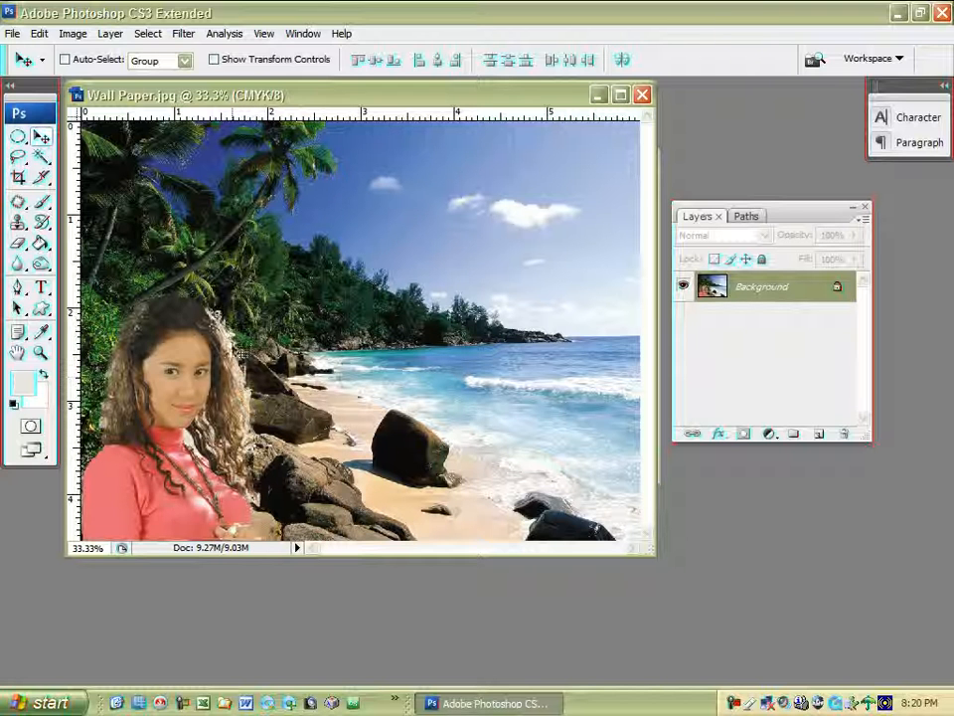
mouse_move(261, 226)
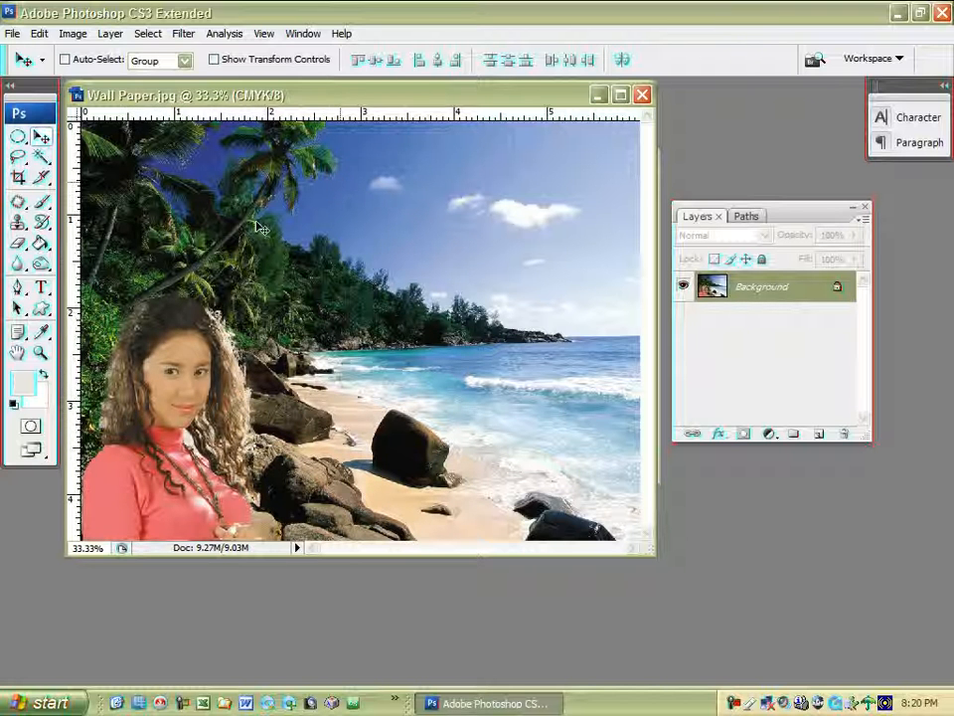
mouse_move(418, 83)
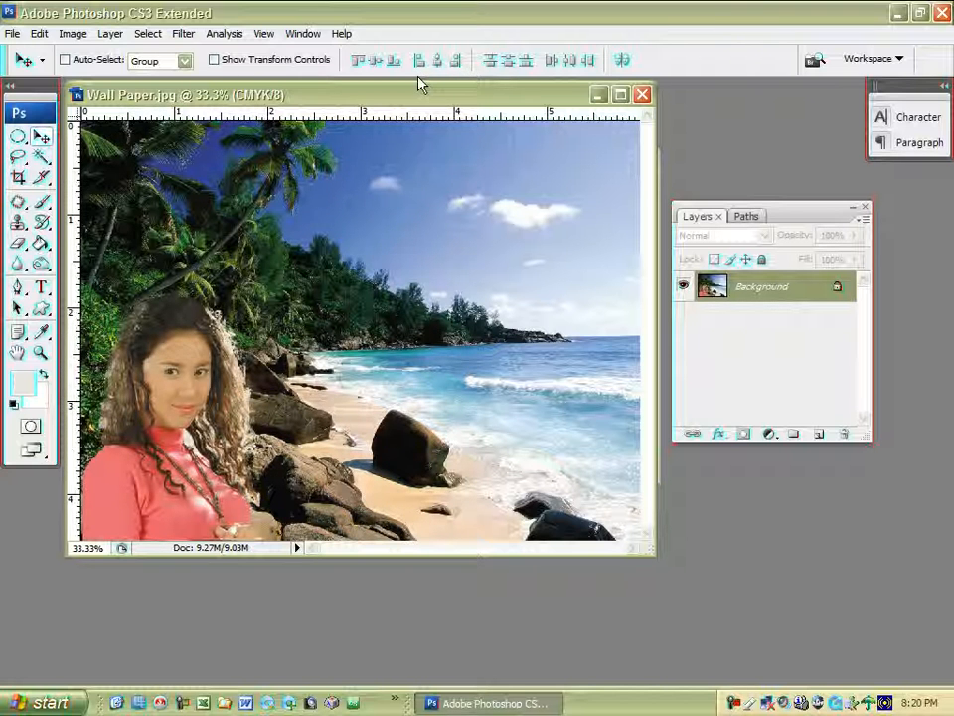